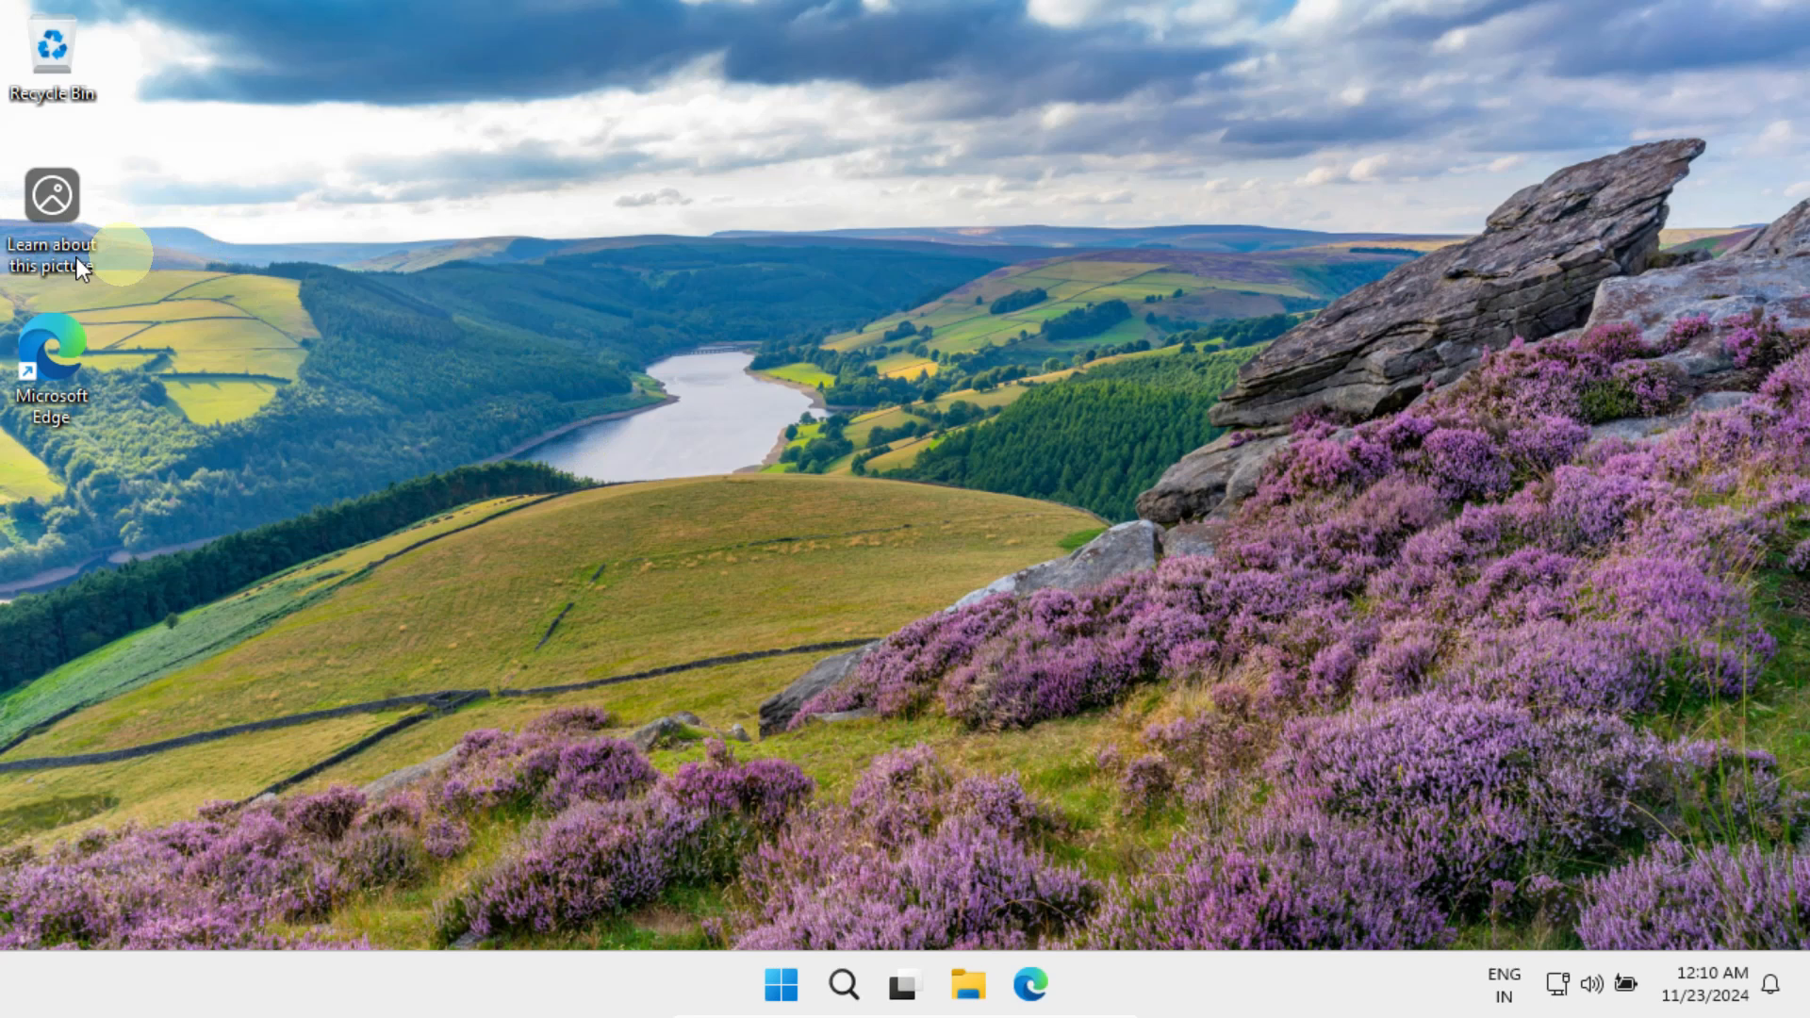
{"action": "mouse_move", "coordinate": [566, 252]}
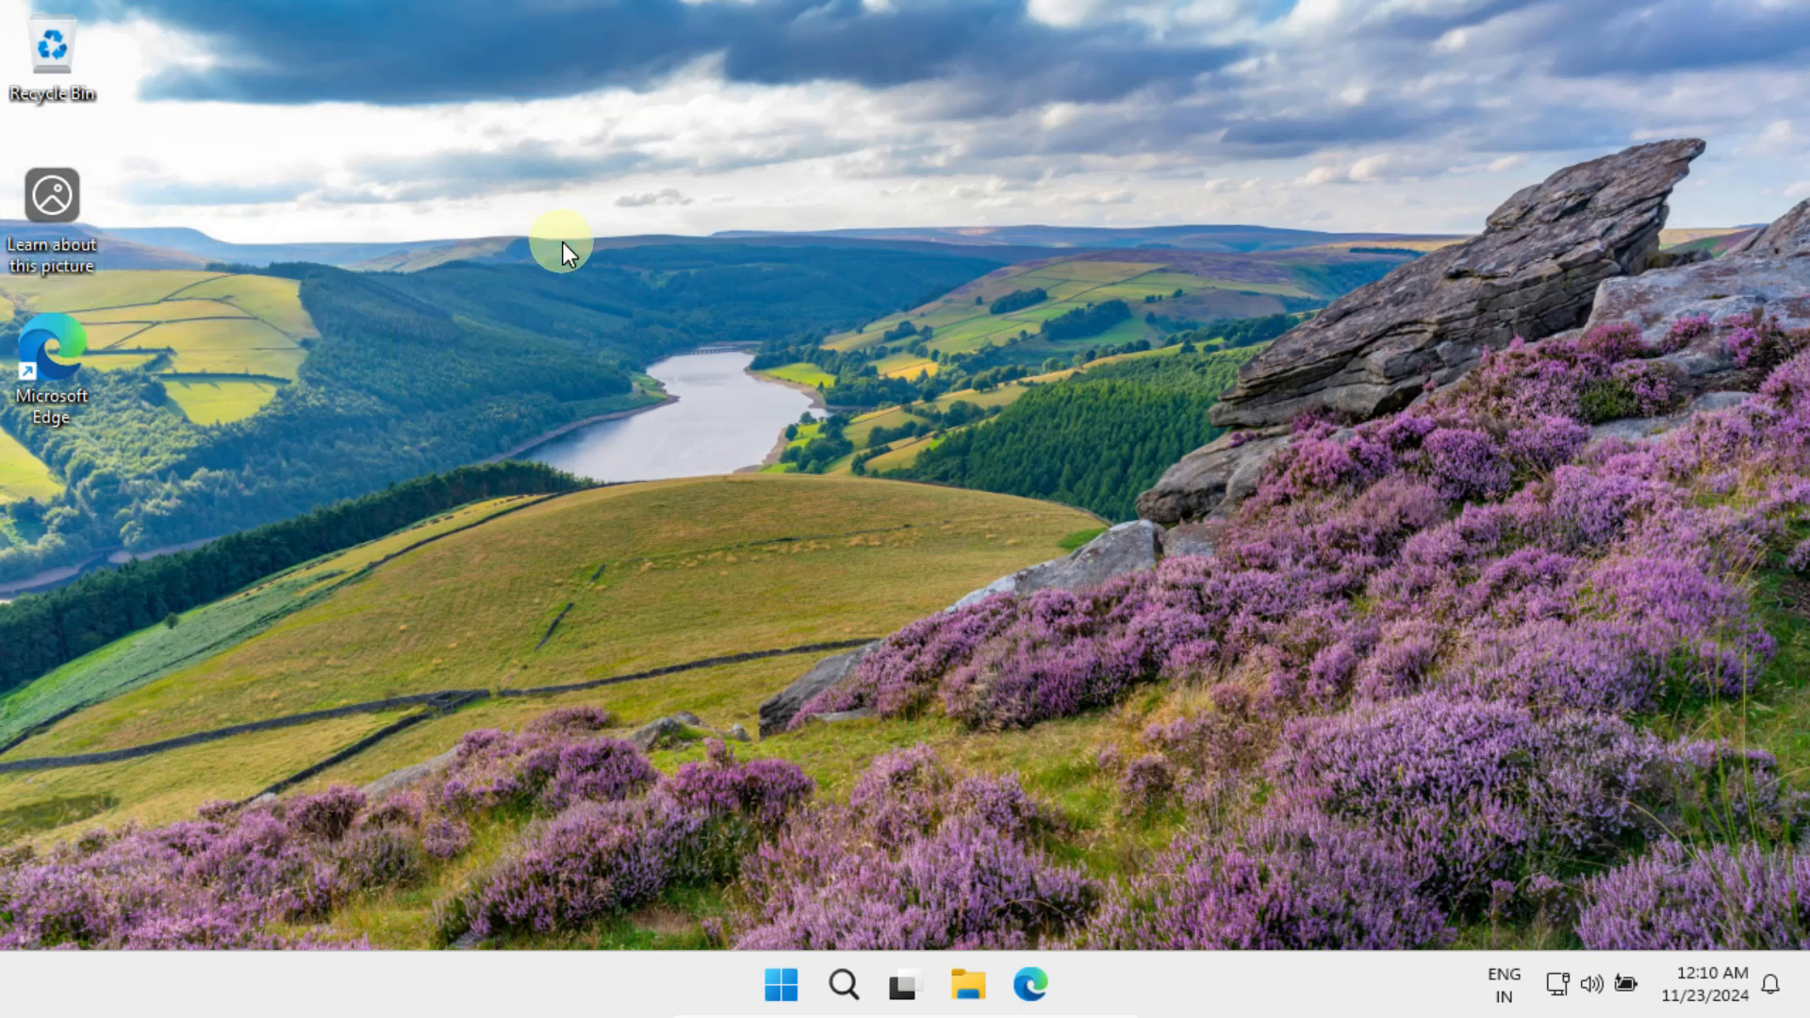
{"action": "mouse_move", "coordinate": [647, 358]}
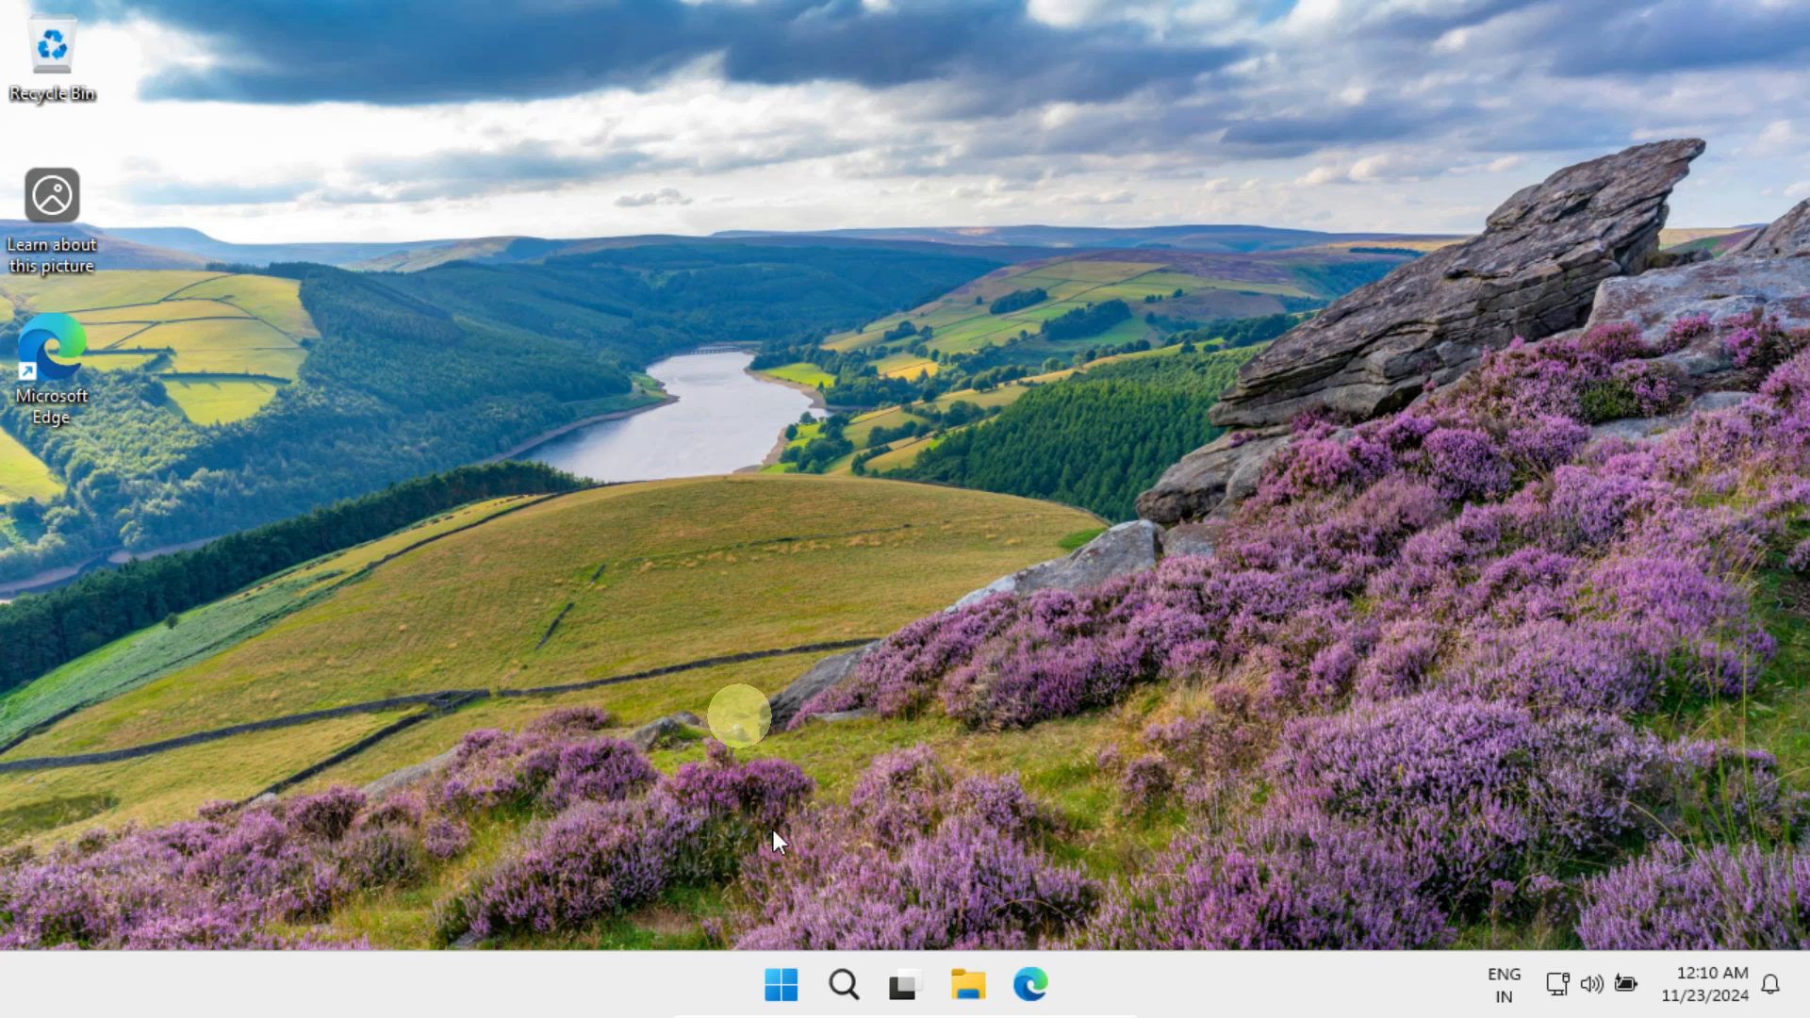
Search for 'activation settings' to open the System > Activation page showing Windows 11 Pro.
{"action": "left_click", "coordinate": [843, 983]}
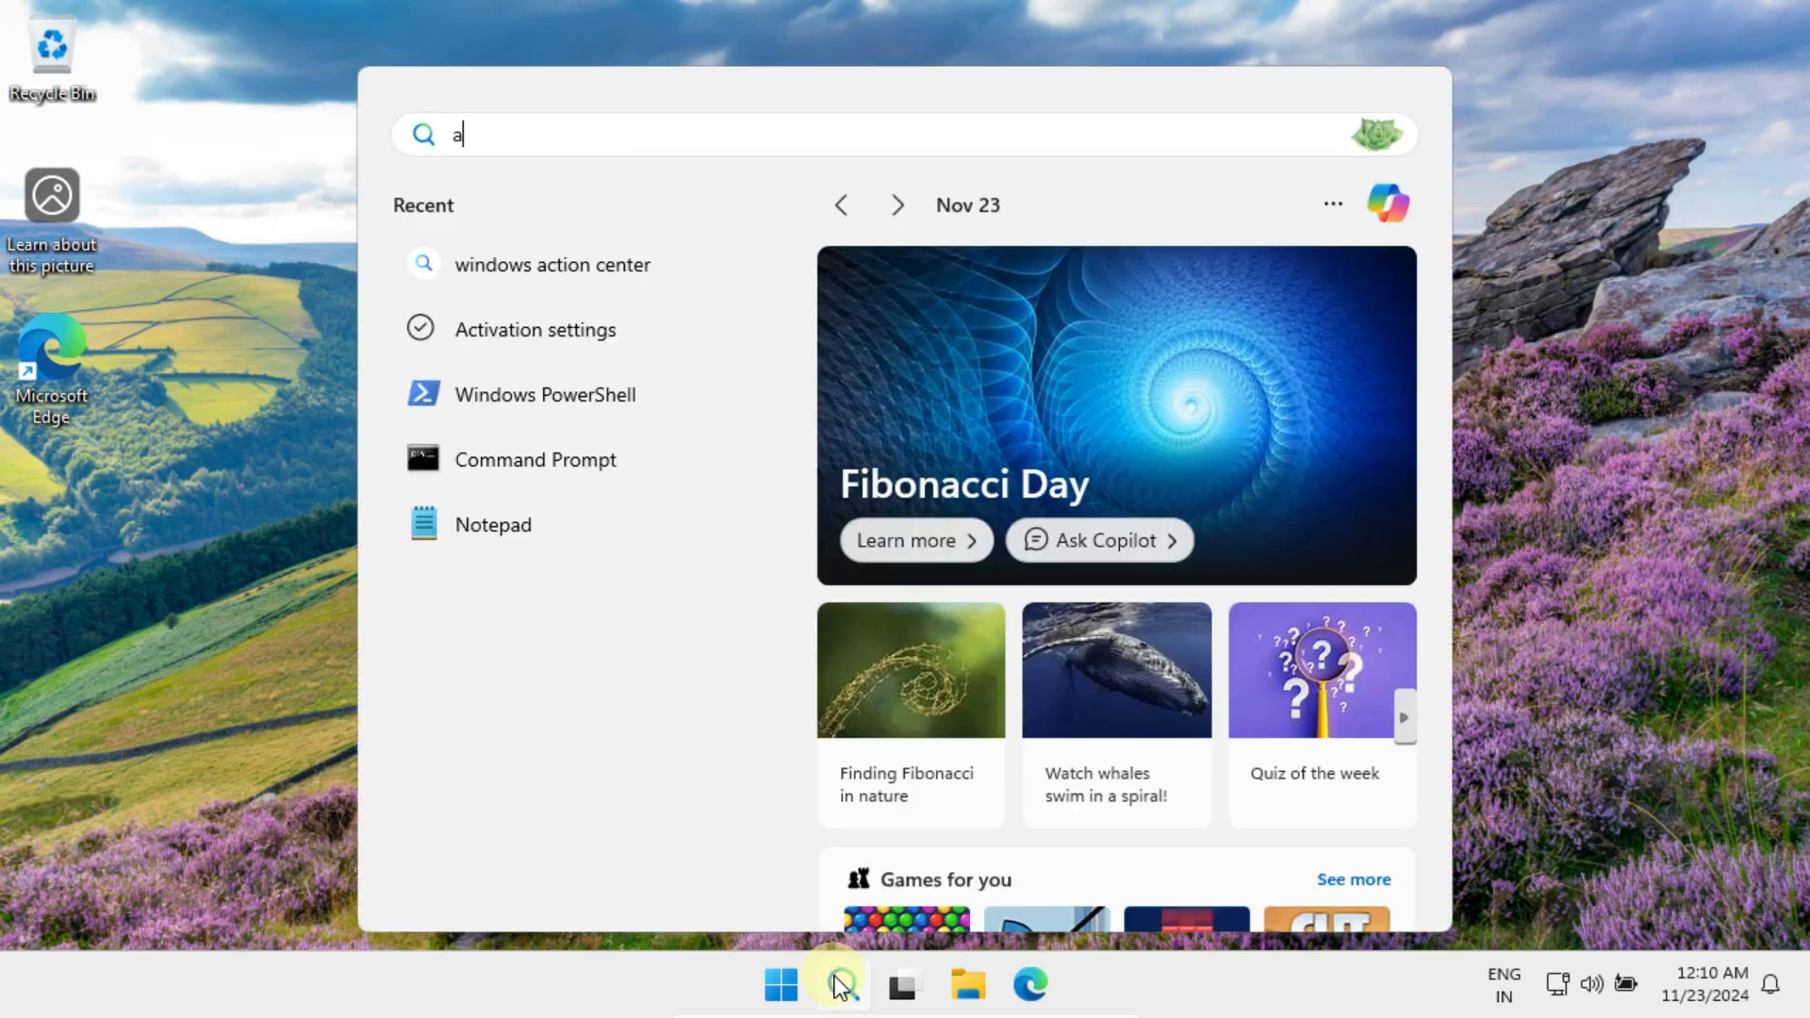
{"action": "type", "text": "ctivation settings"}
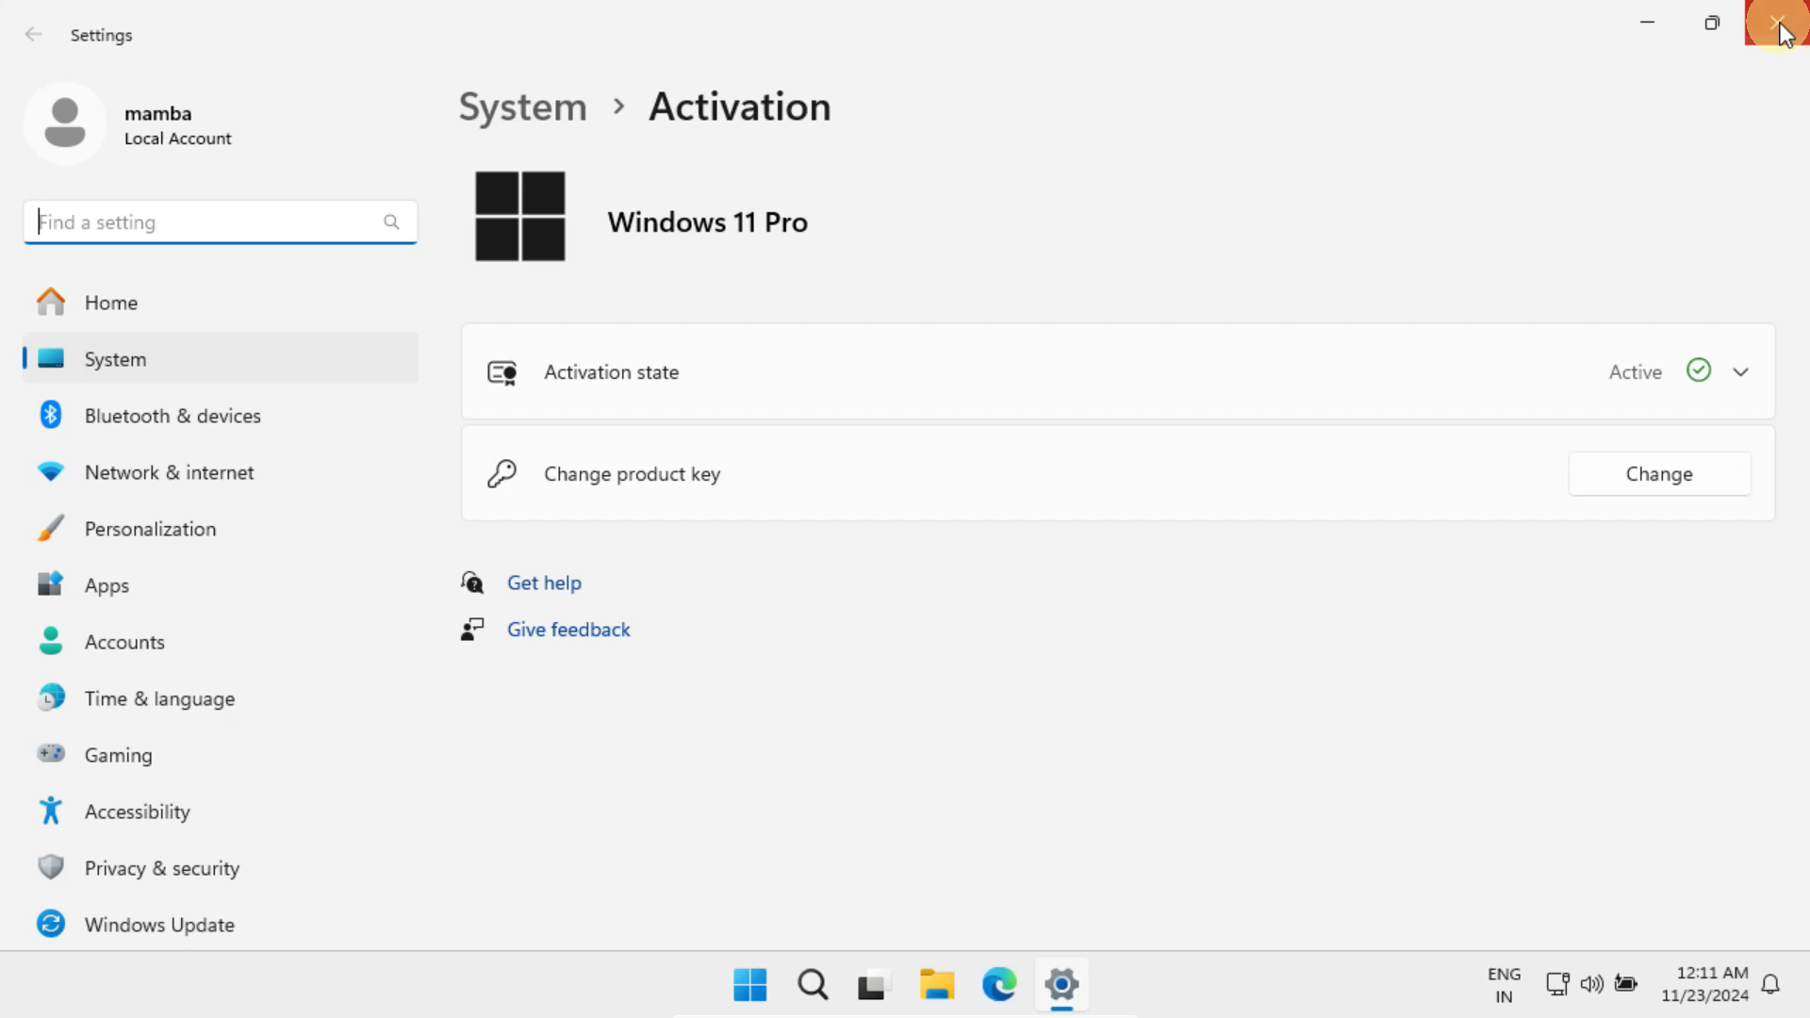
Switch the desktop background from Windows spotlight to the recent lakeside sunrise picture, then close Settings.
{"action": "right_click", "coordinate": [662, 341]}
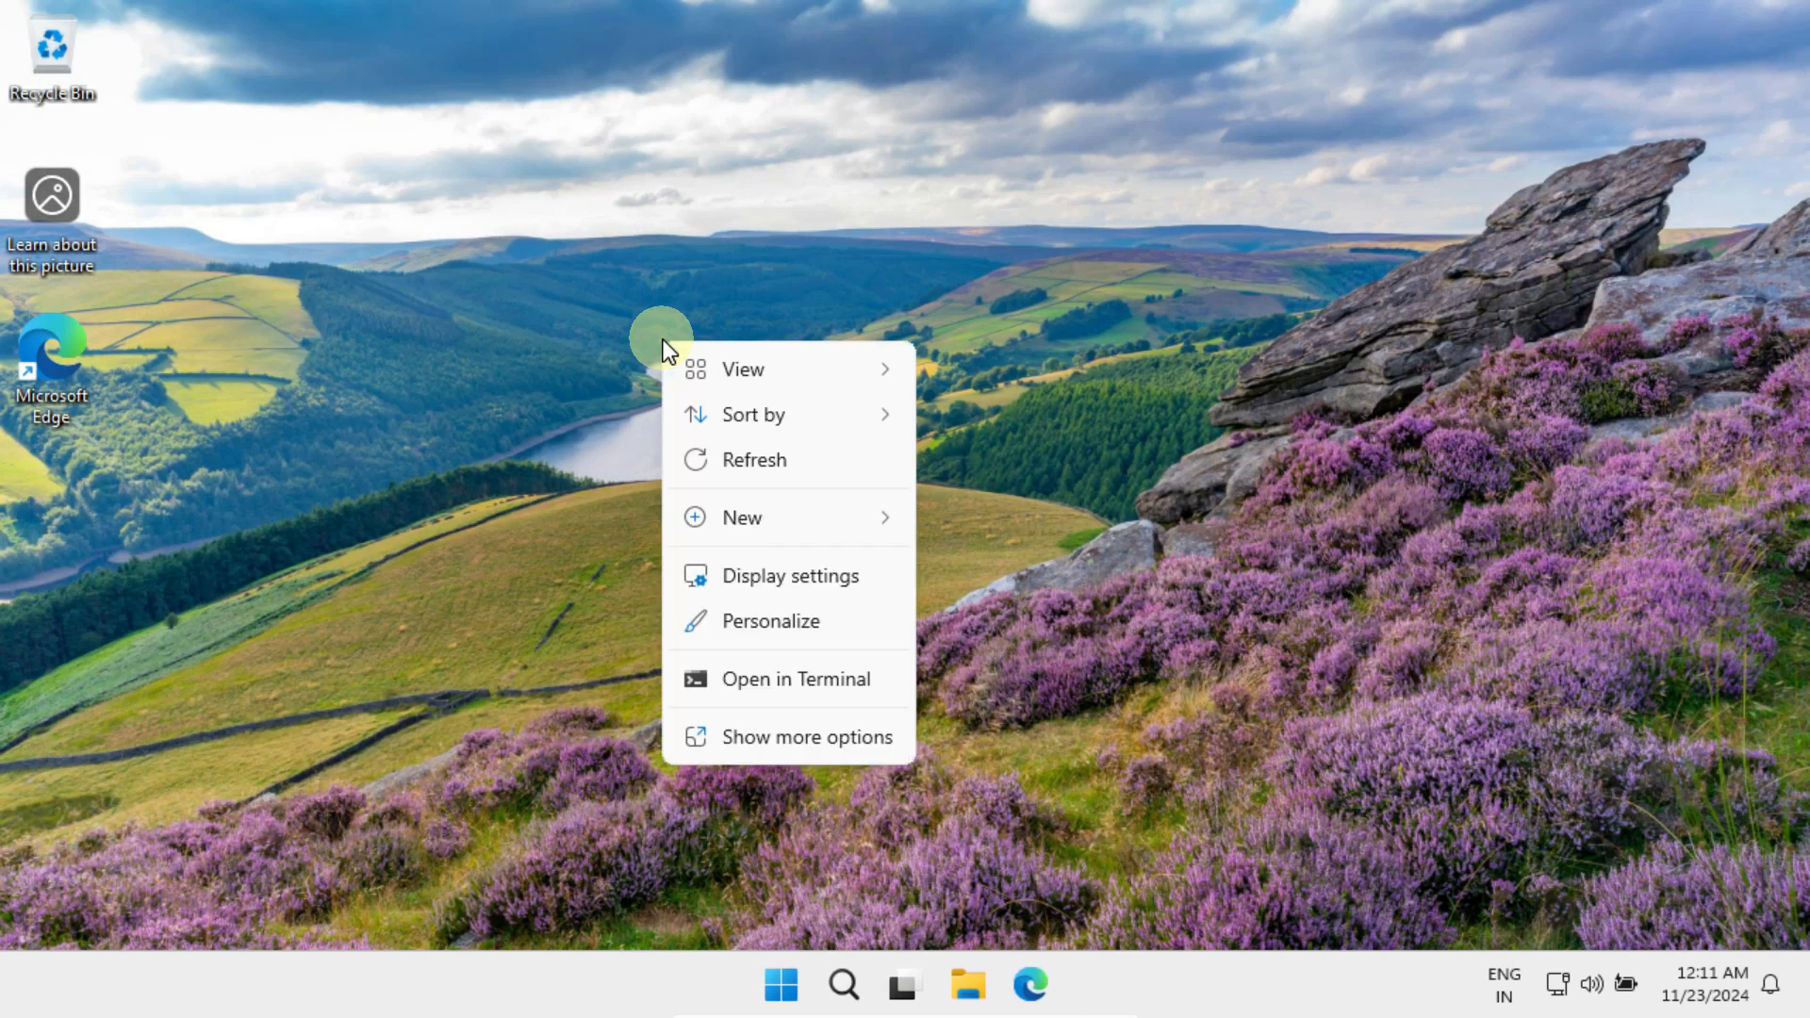
{"action": "mouse_move", "coordinate": [837, 633]}
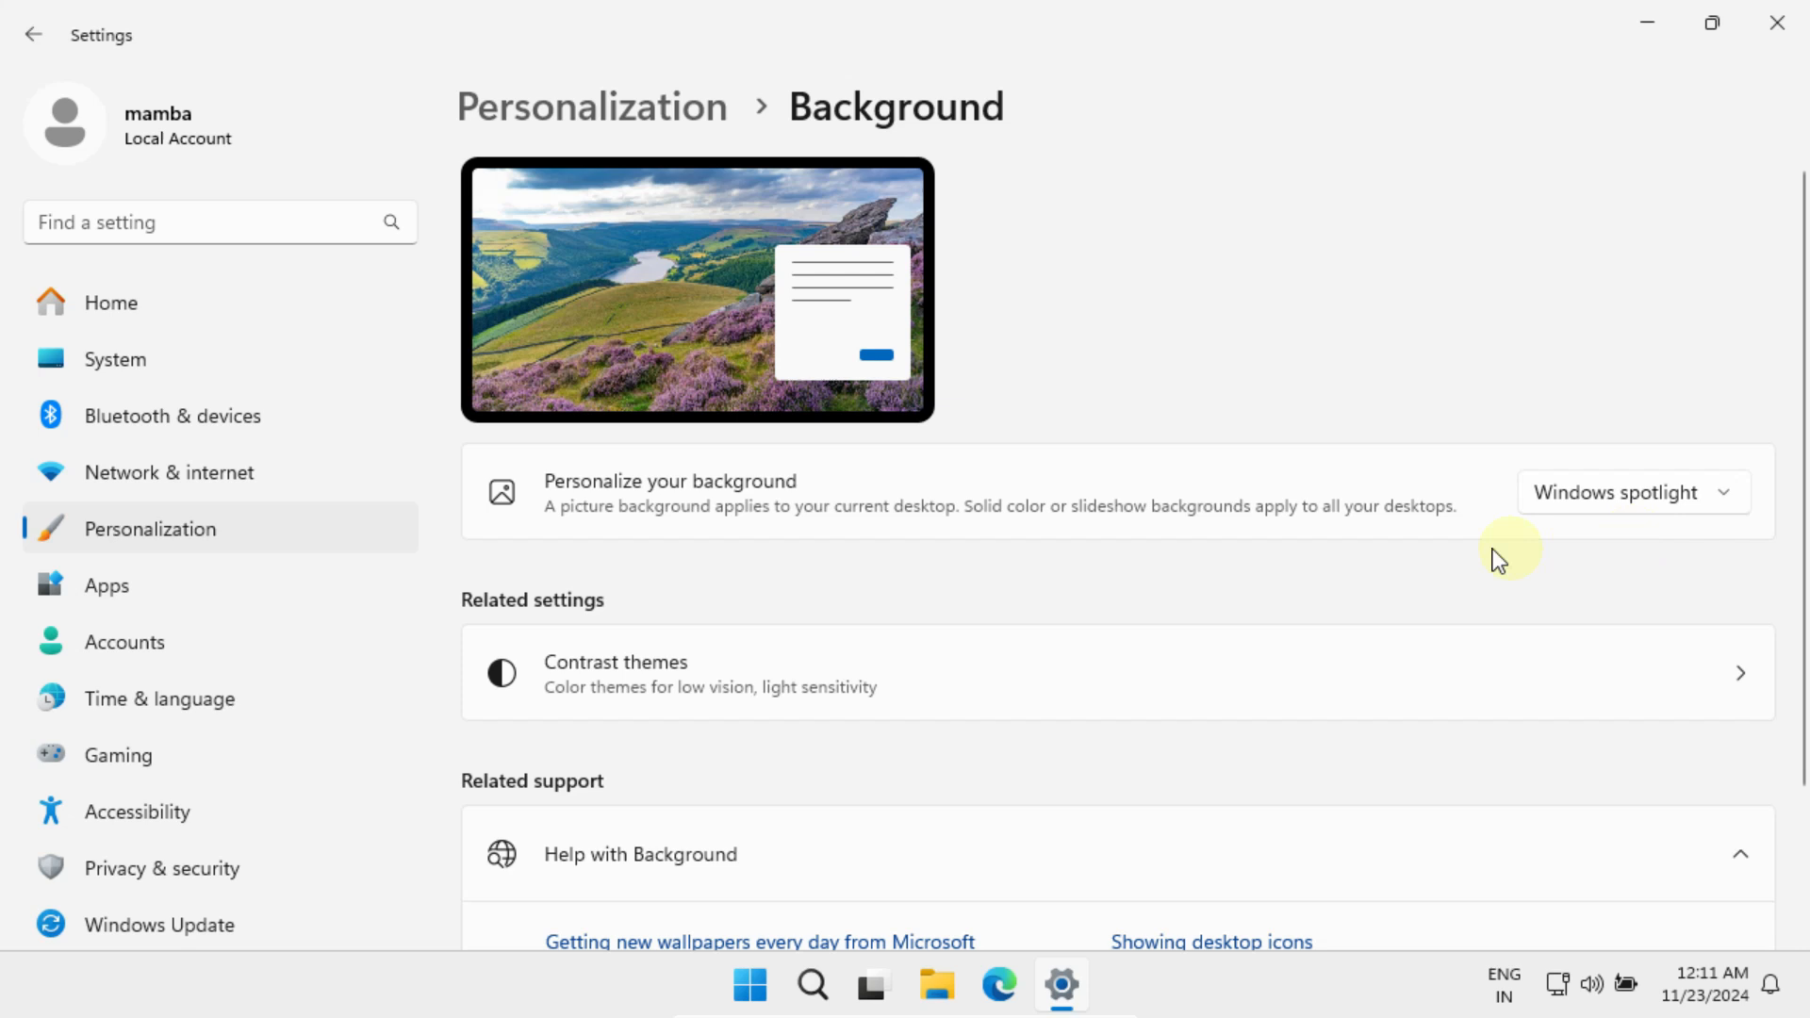
{"action": "mouse_move", "coordinate": [1712, 550]}
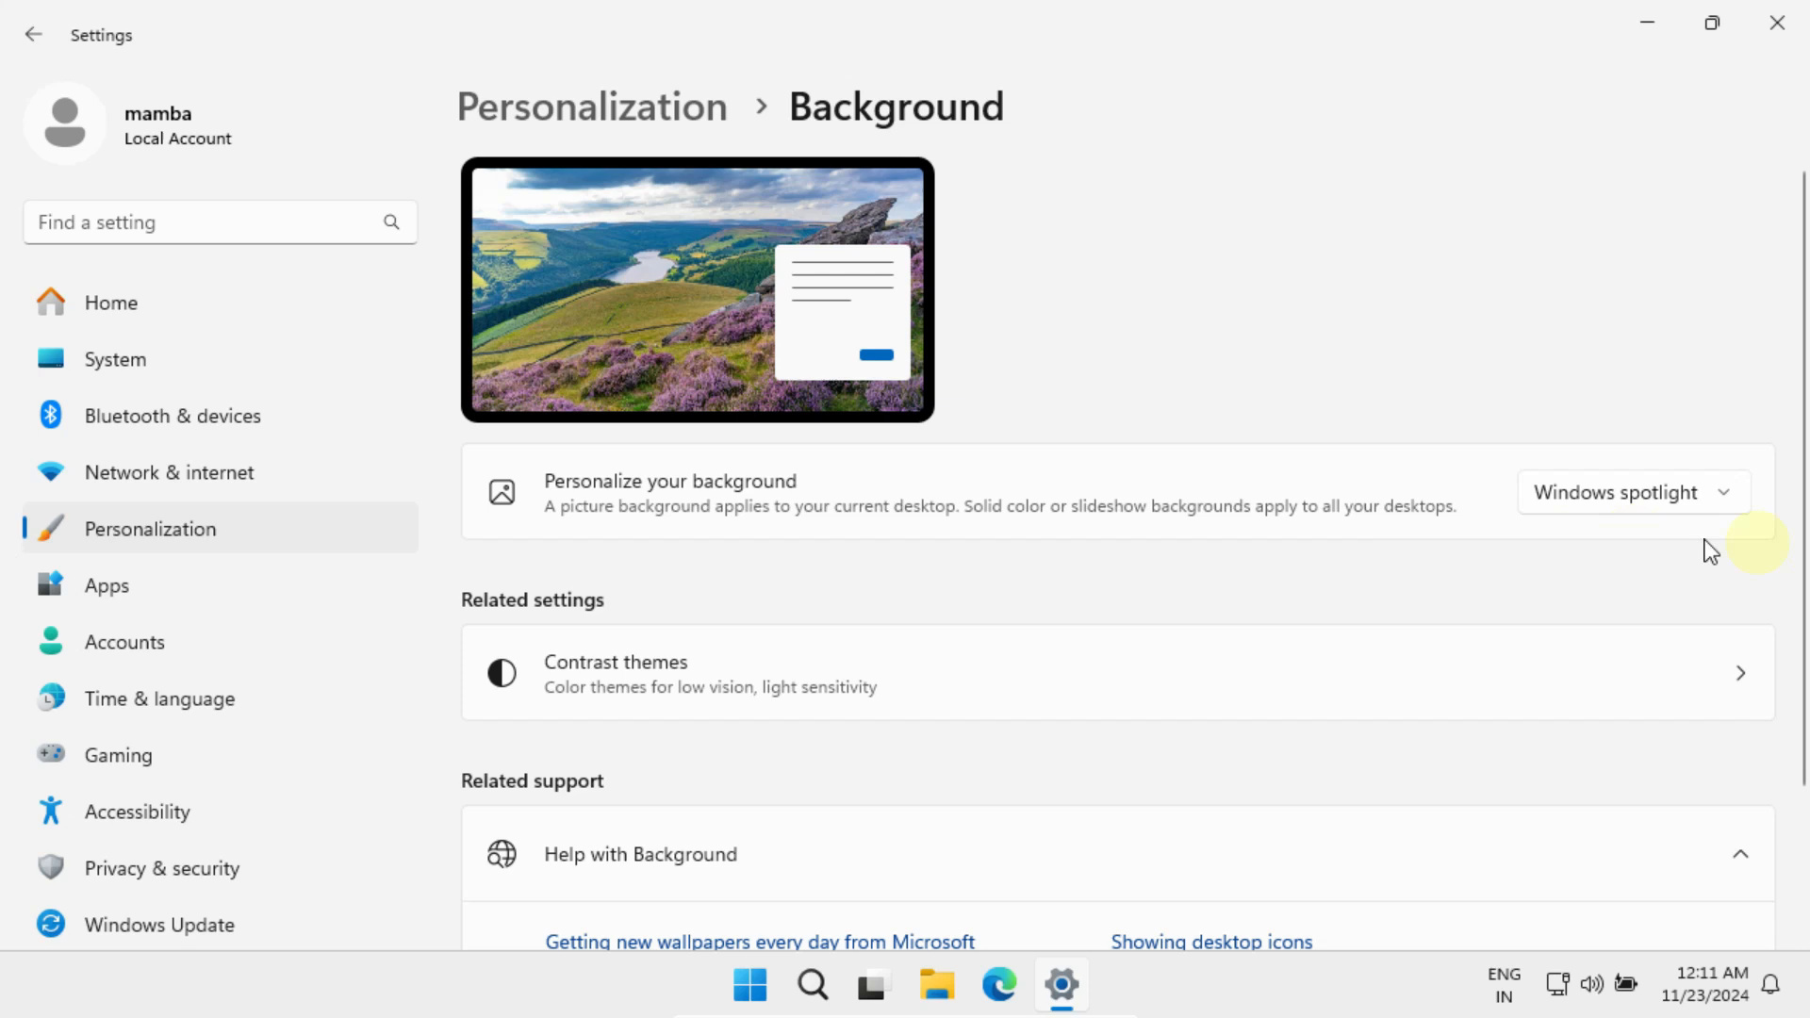
{"action": "left_click", "coordinate": [1631, 492]}
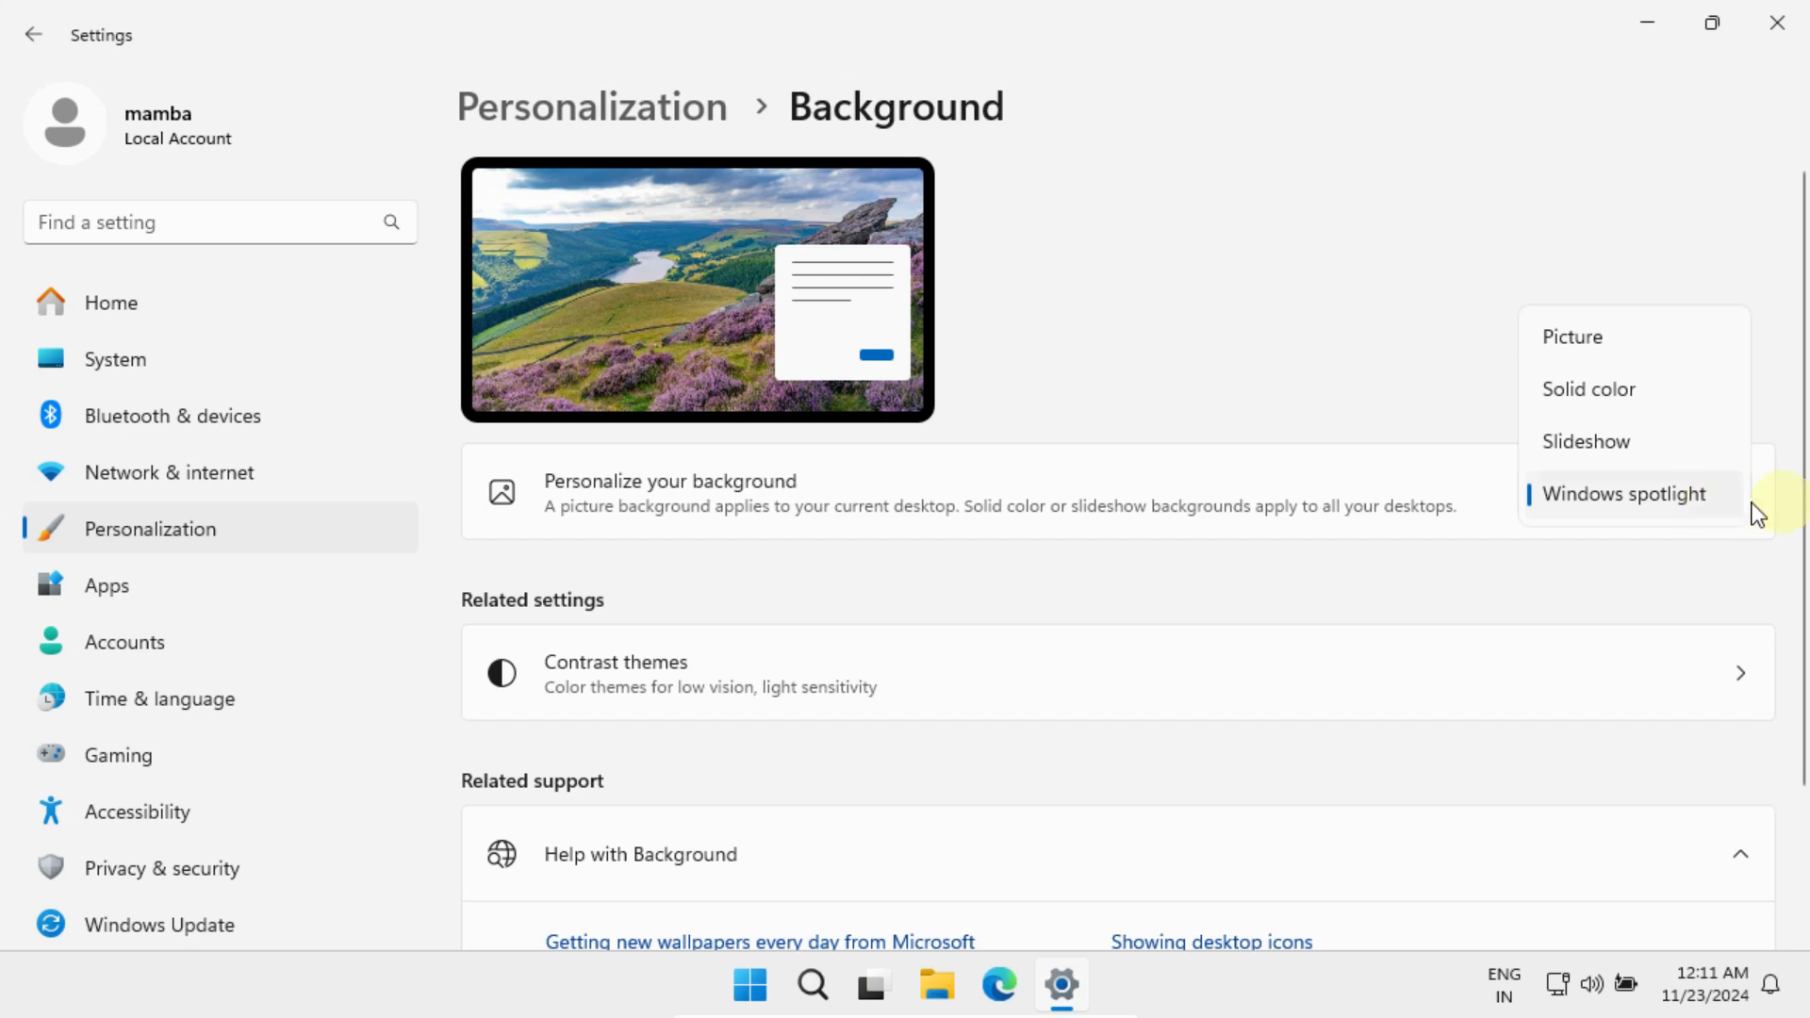
{"action": "left_click", "coordinate": [1569, 335]}
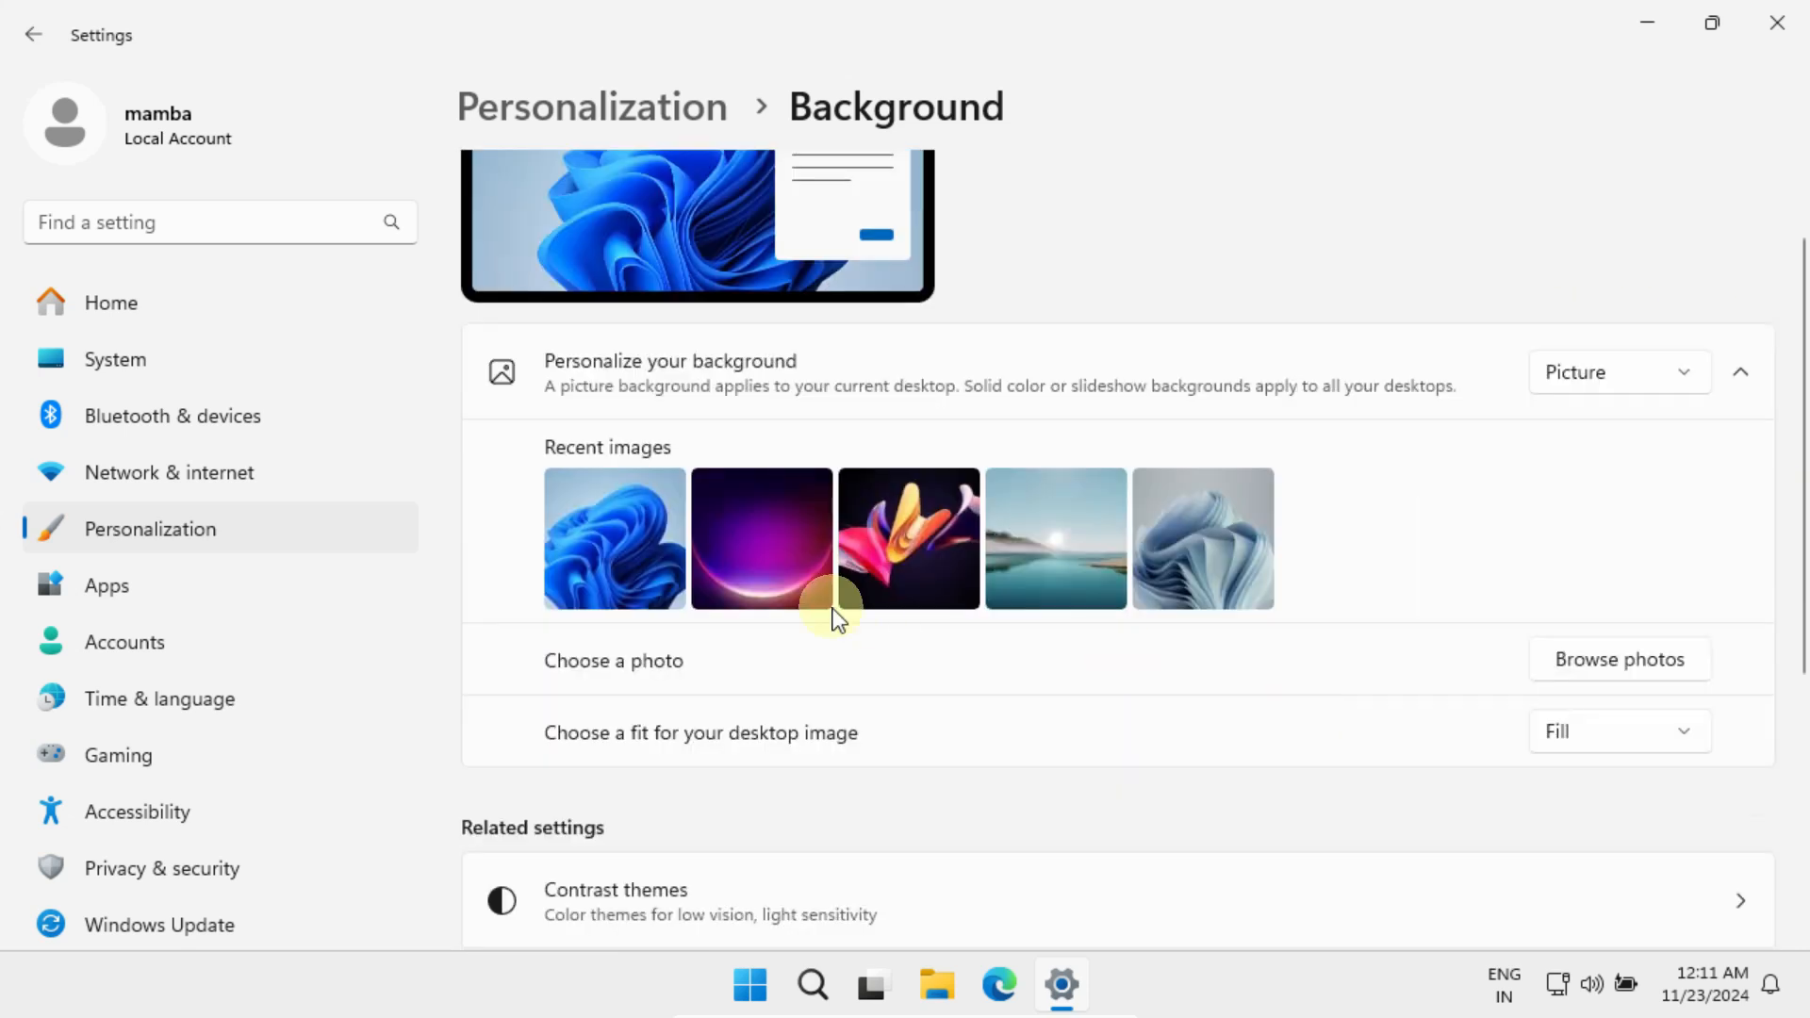
{"action": "left_click", "coordinate": [1054, 538]}
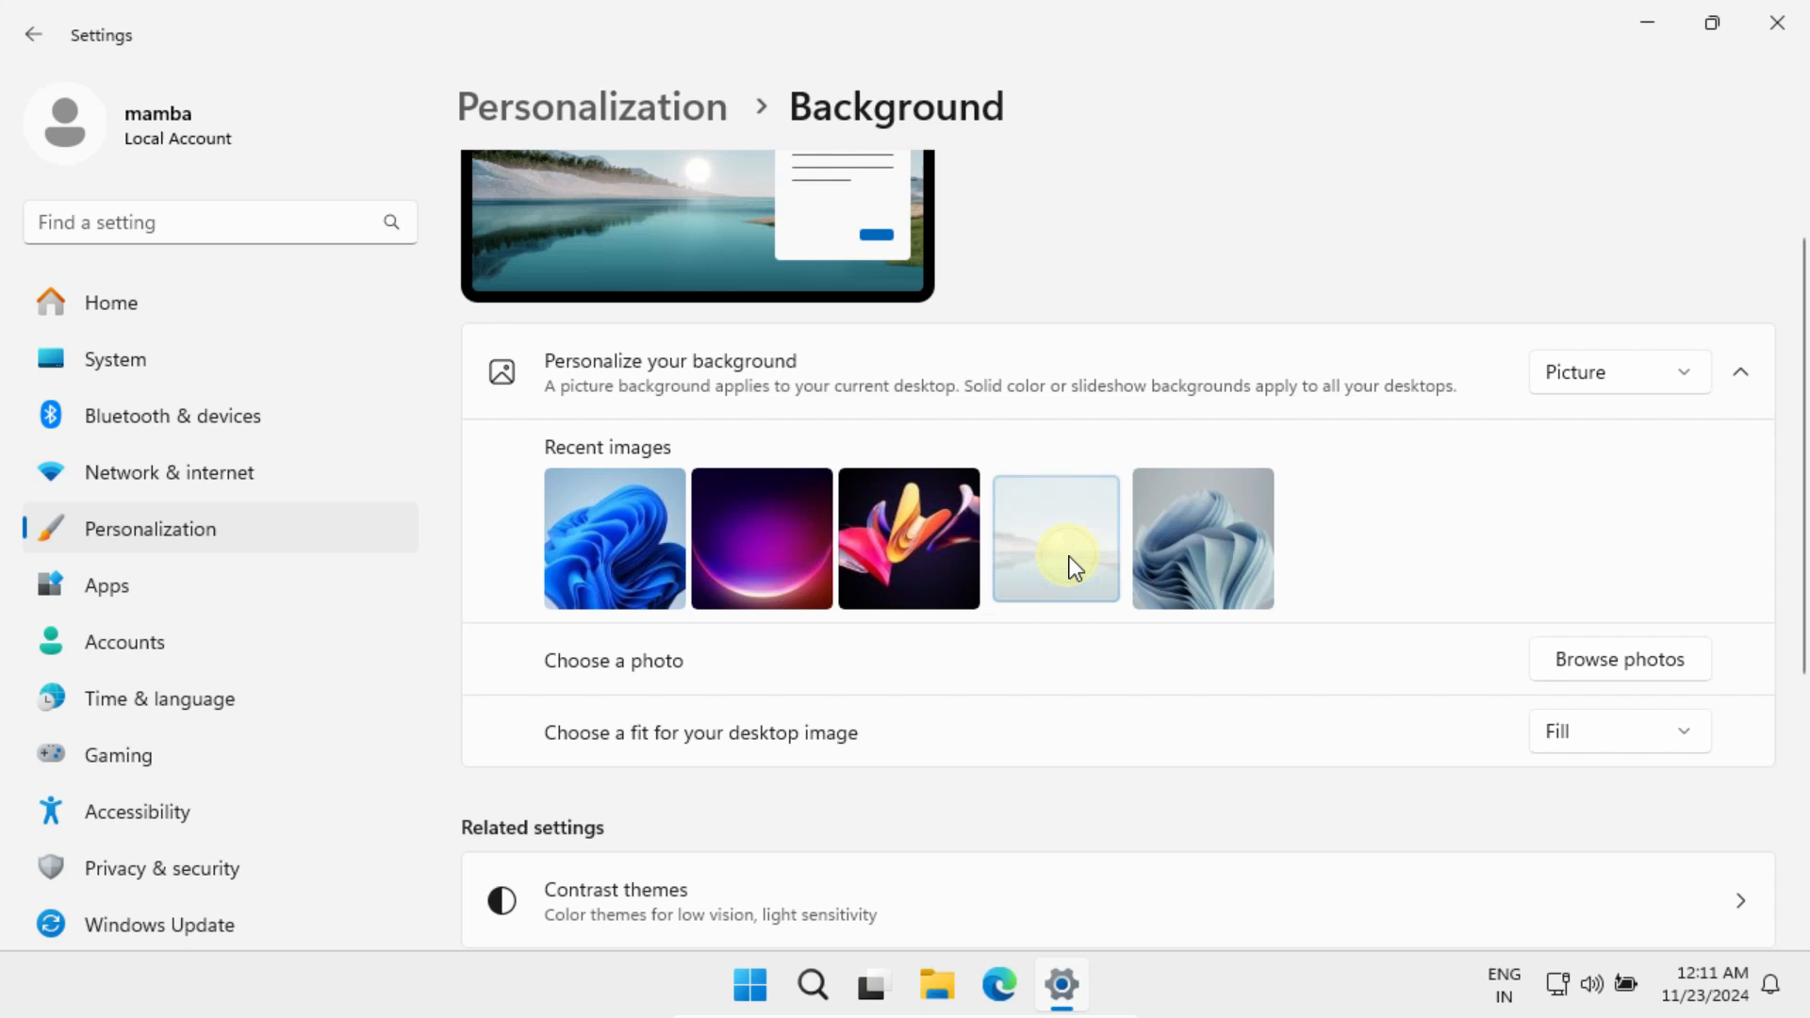
{"action": "left_click", "coordinate": [1055, 538]}
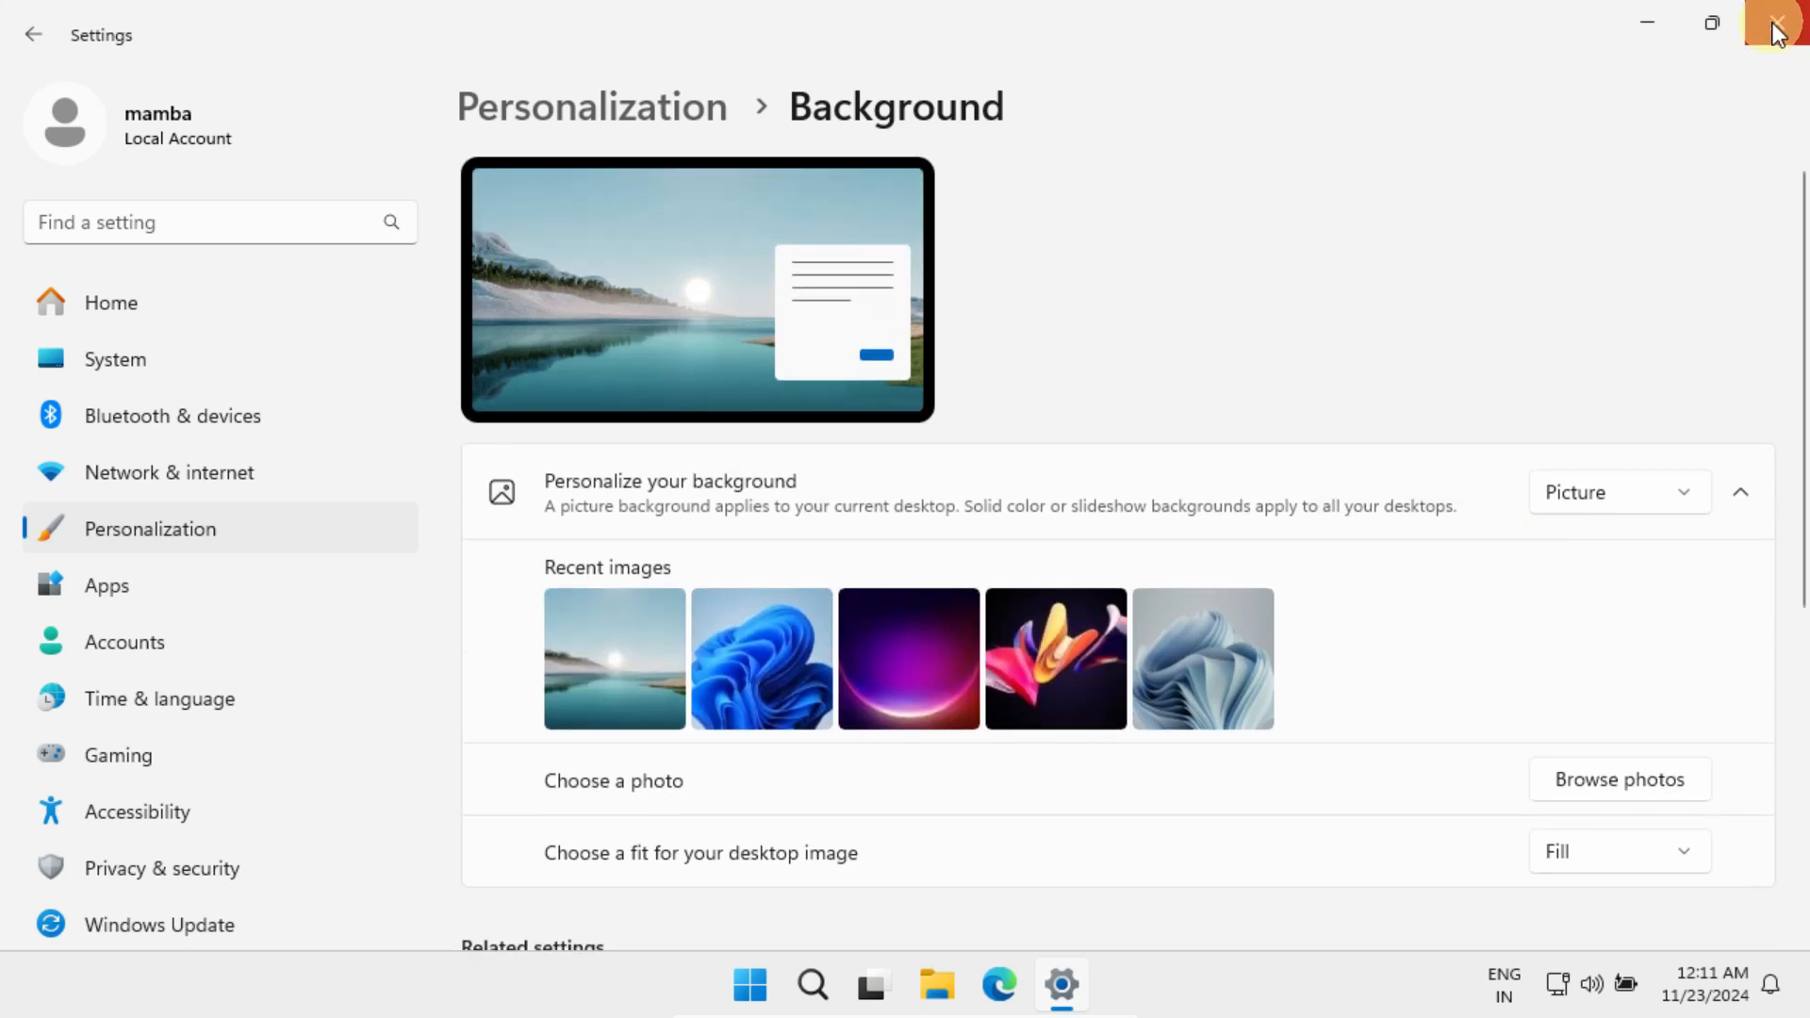
{"action": "left_click", "coordinate": [1778, 22]}
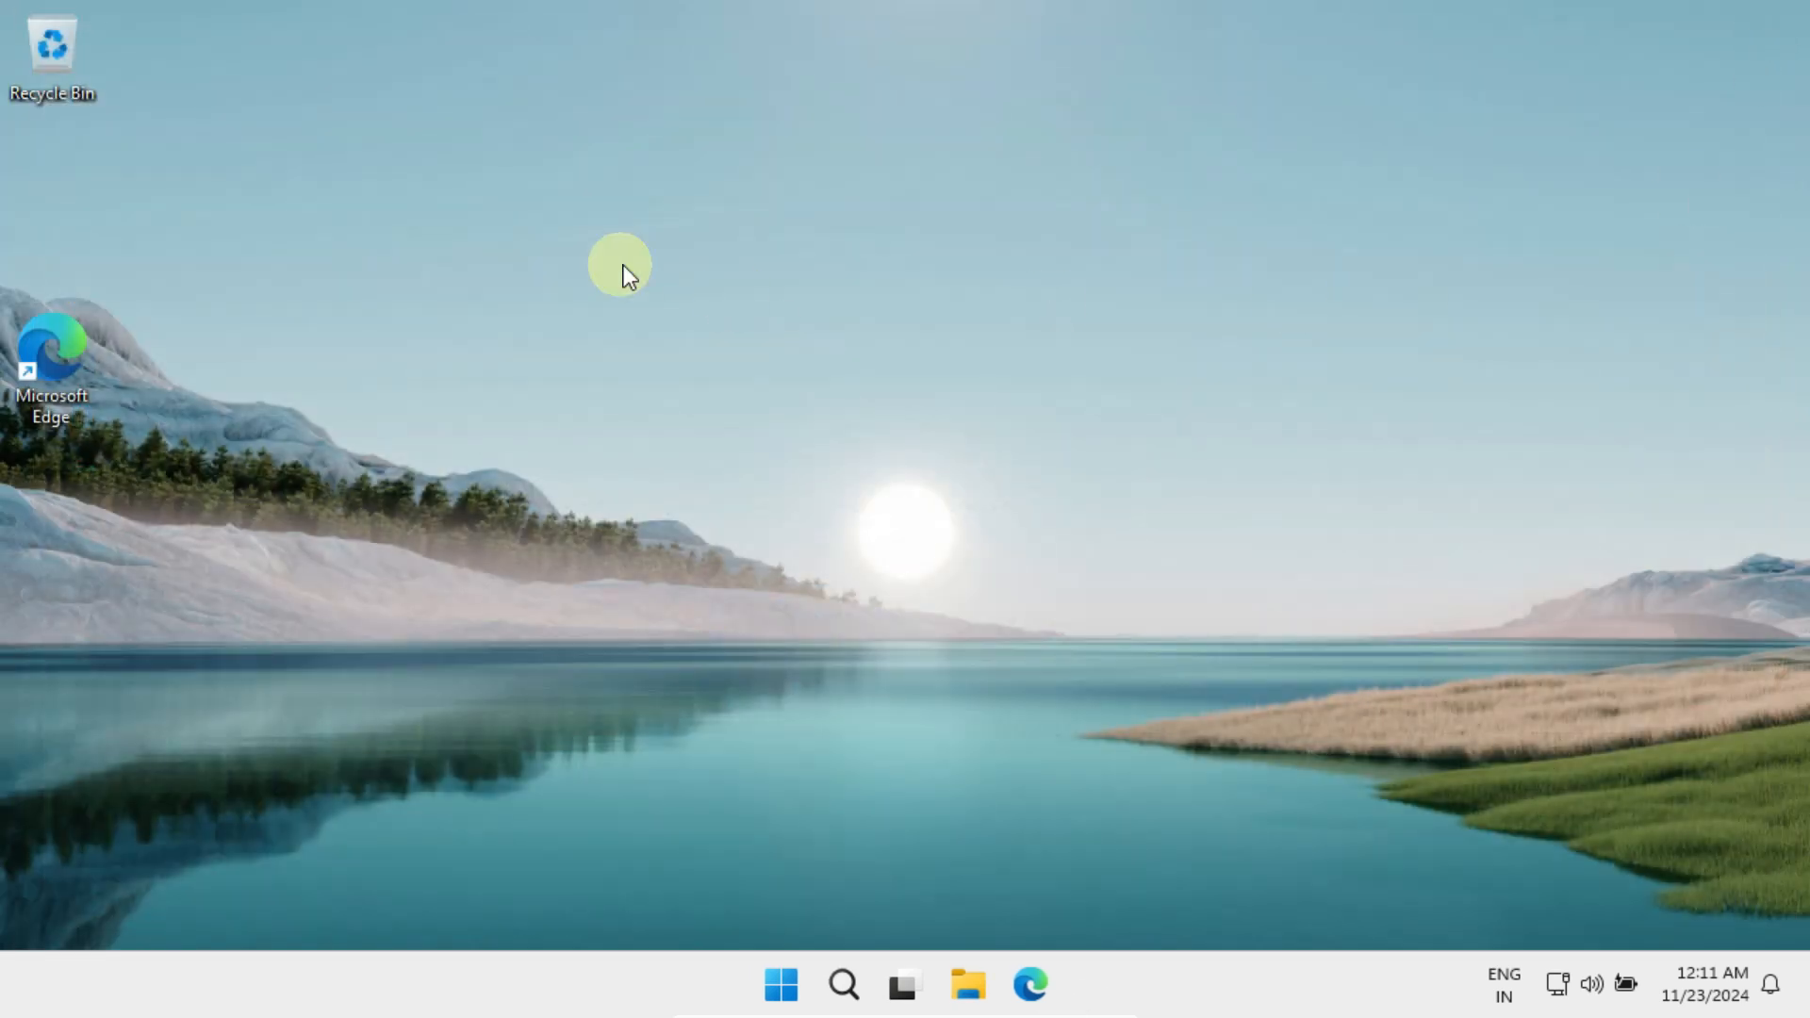
{"action": "mouse_move", "coordinate": [343, 179]}
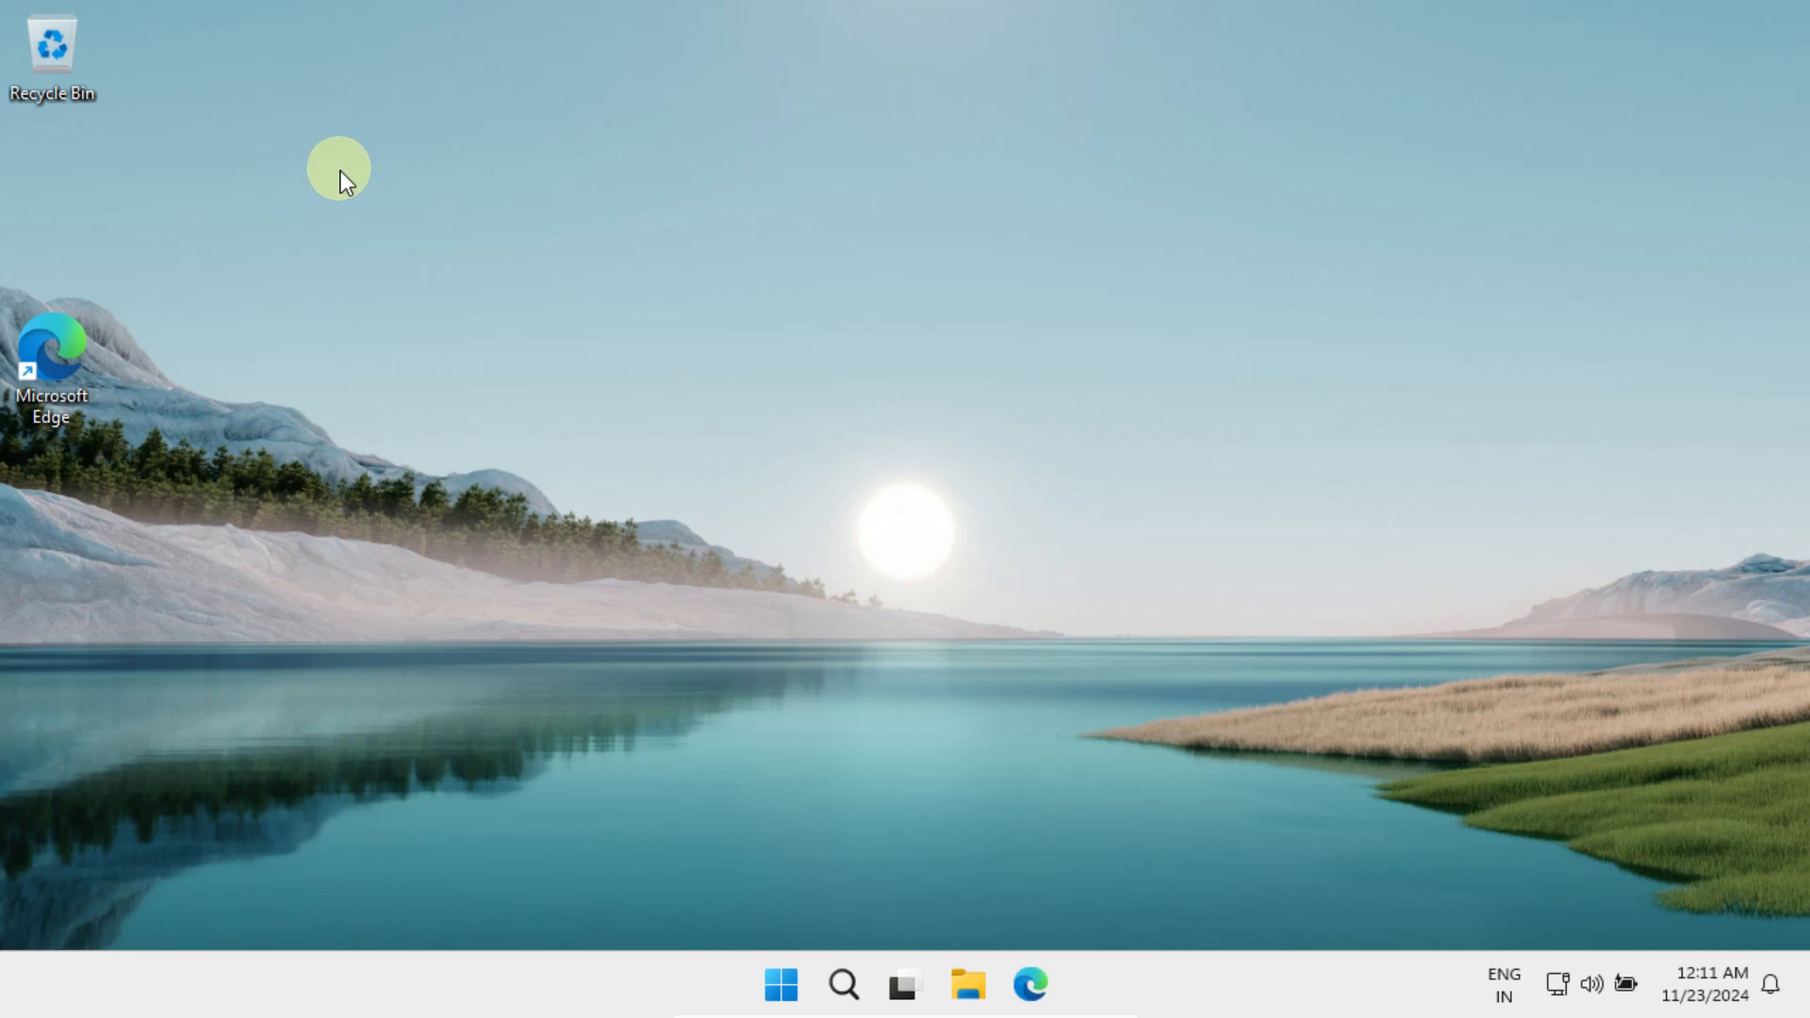
{"action": "right_click", "coordinate": [340, 179]}
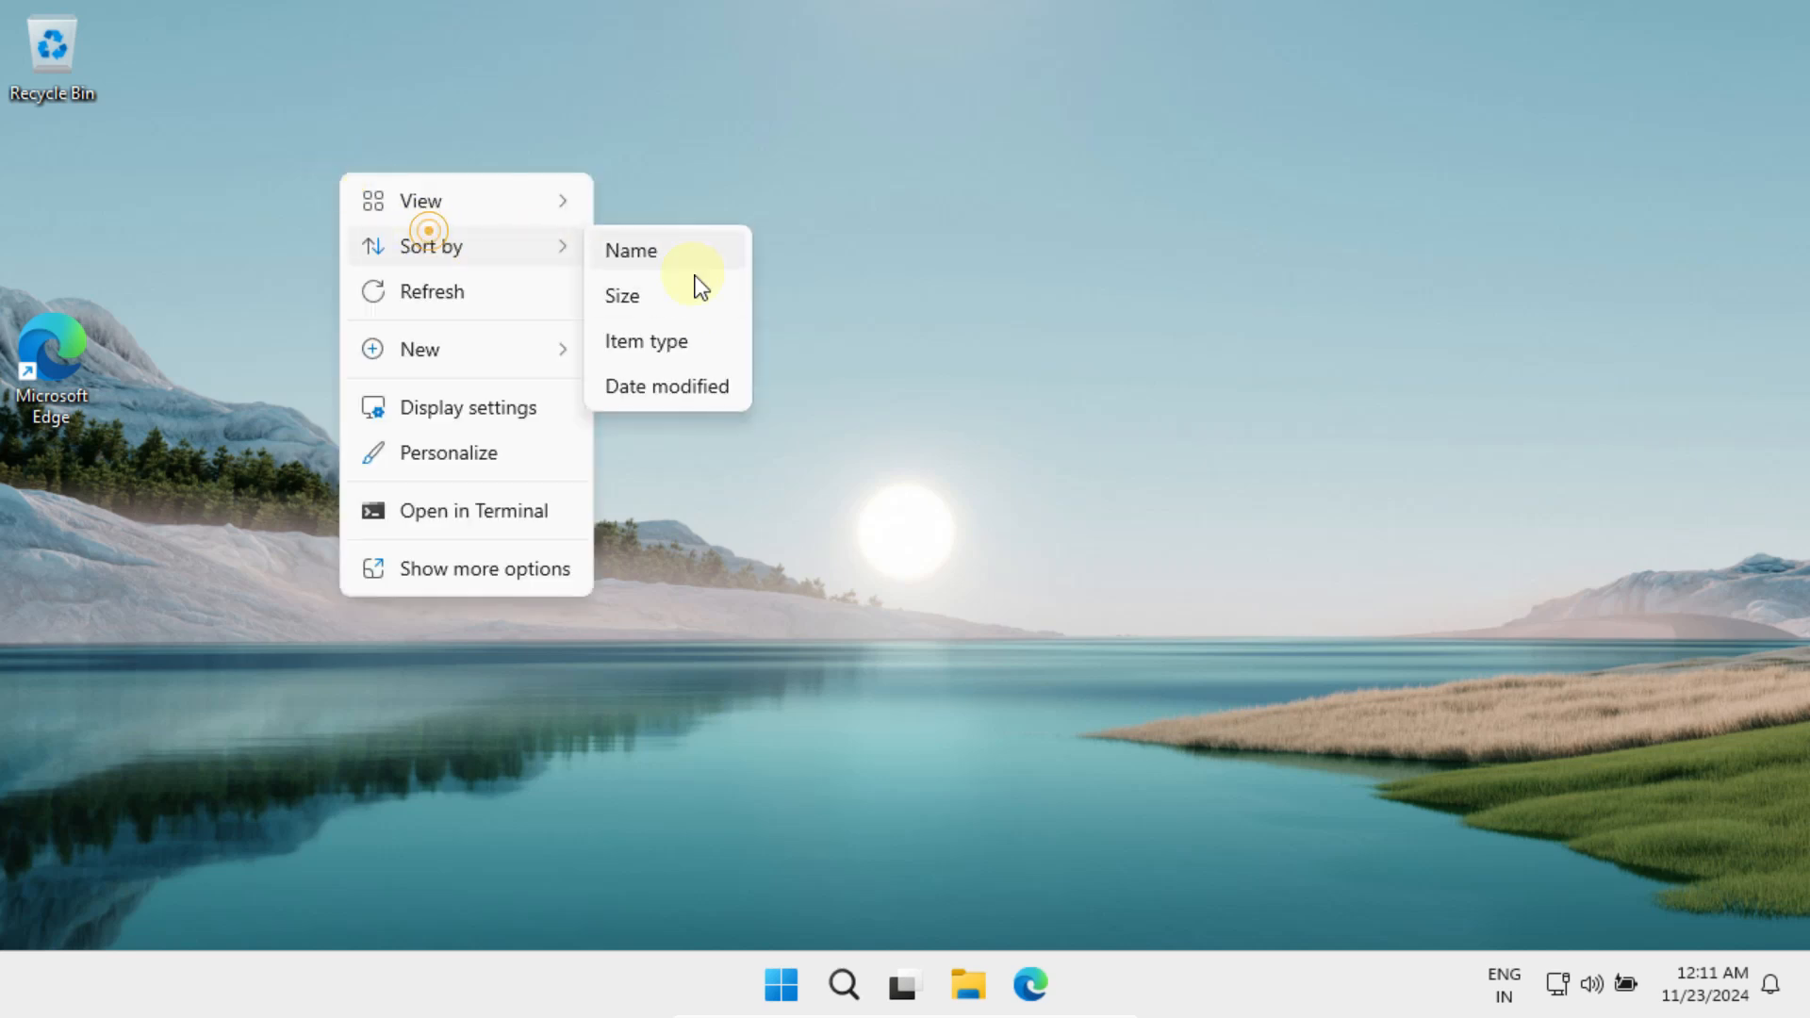